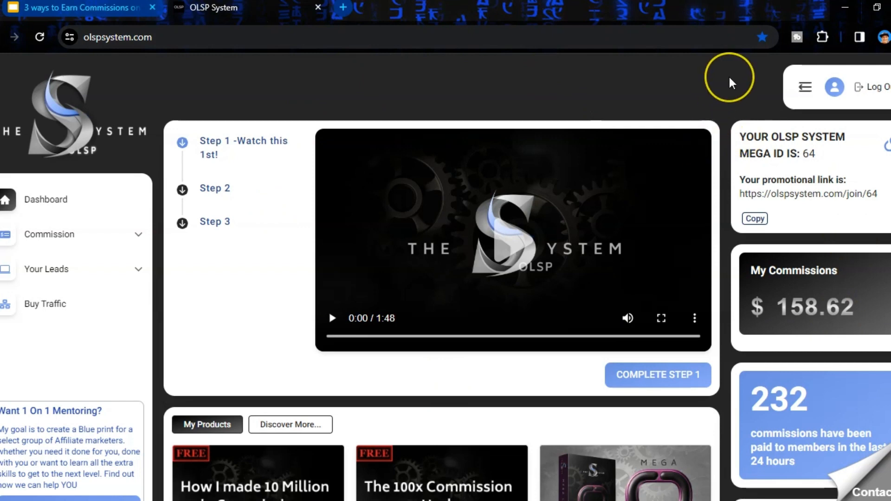
pyautogui.moveTo(730, 78)
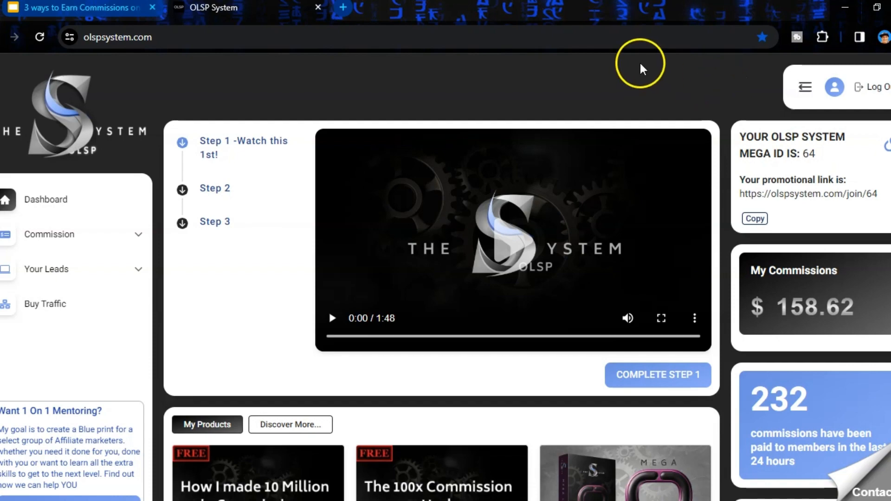
# Browse the other available products, then return to the owned products list
pyautogui.scroll(-3)
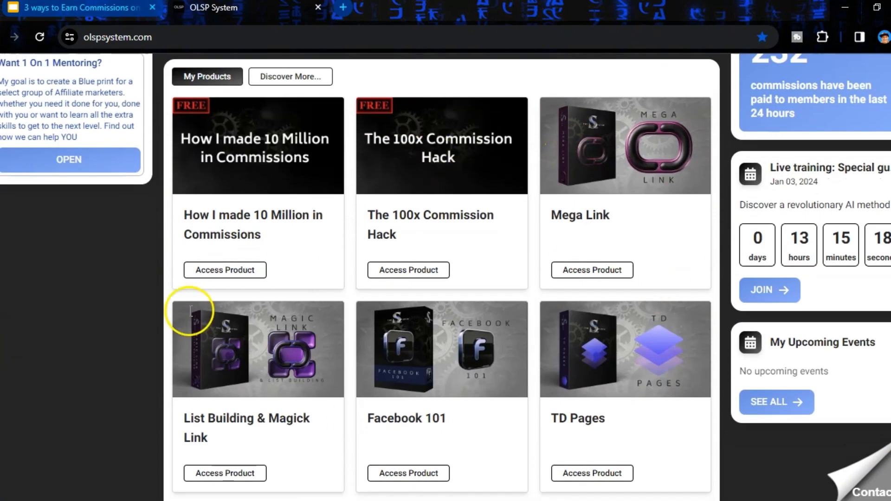
pyautogui.scroll(-3)
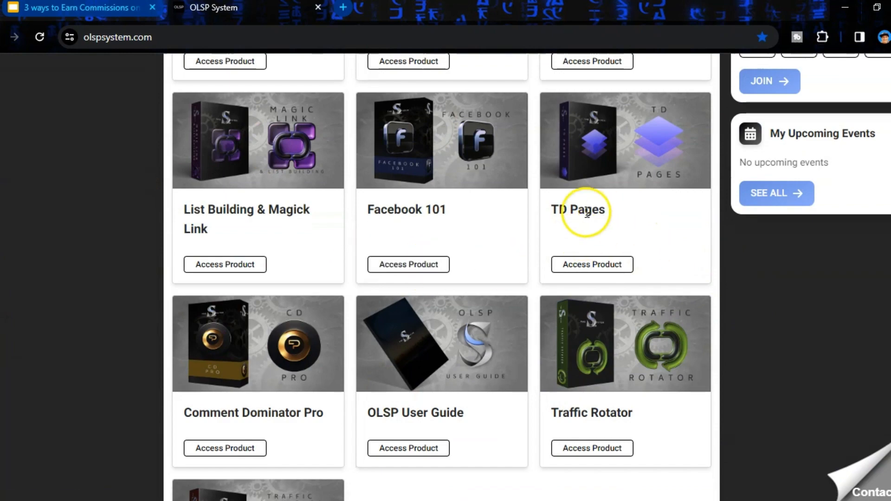
pyautogui.moveTo(225, 448)
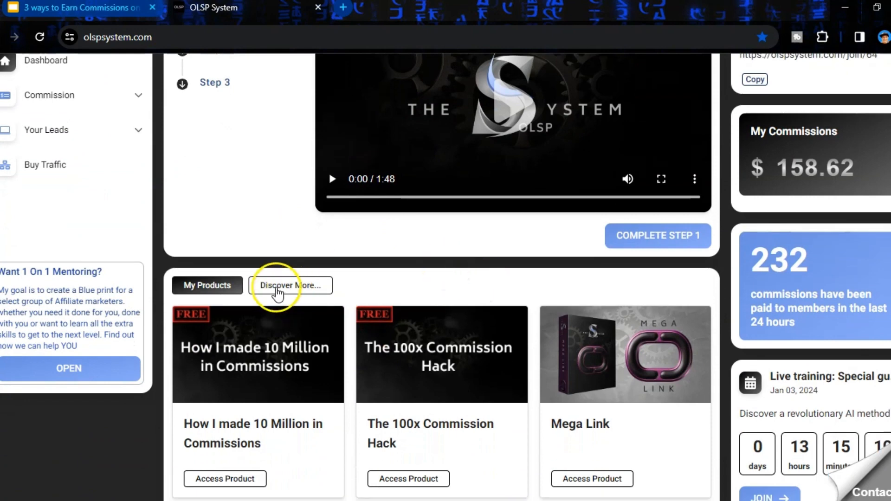
pyautogui.click(290, 286)
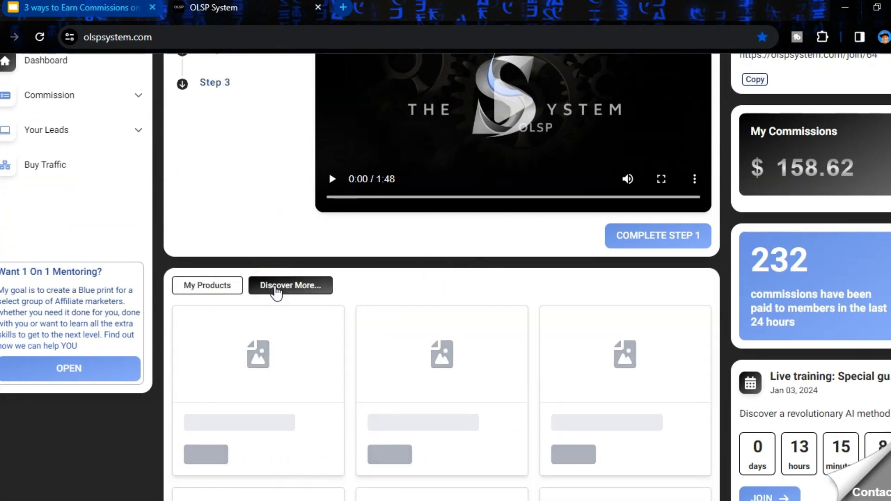
pyautogui.click(290, 285)
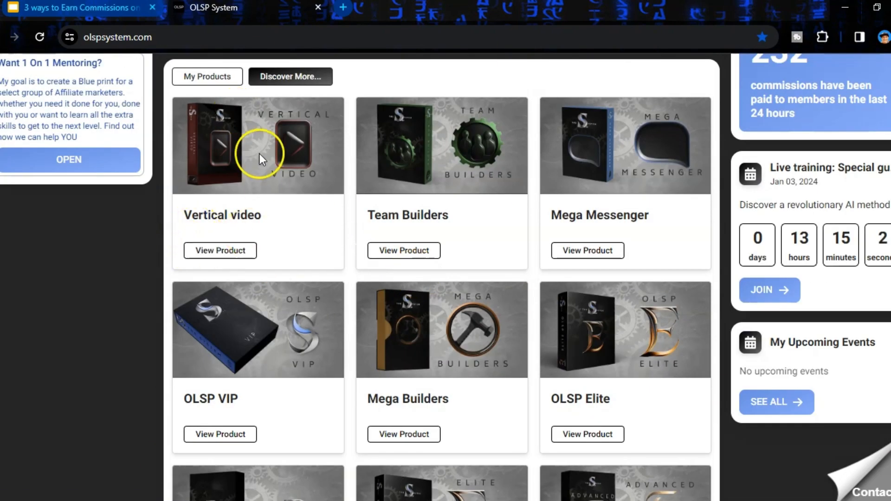
pyautogui.click(207, 76)
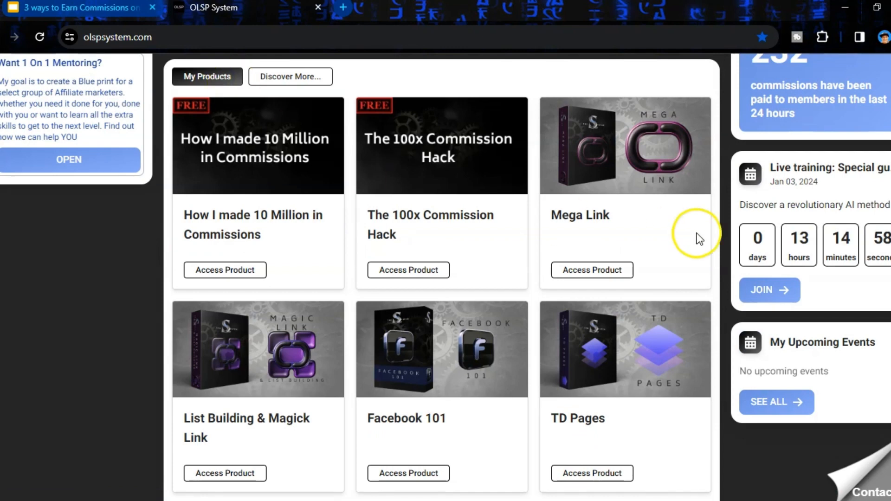
pyautogui.moveTo(700, 239)
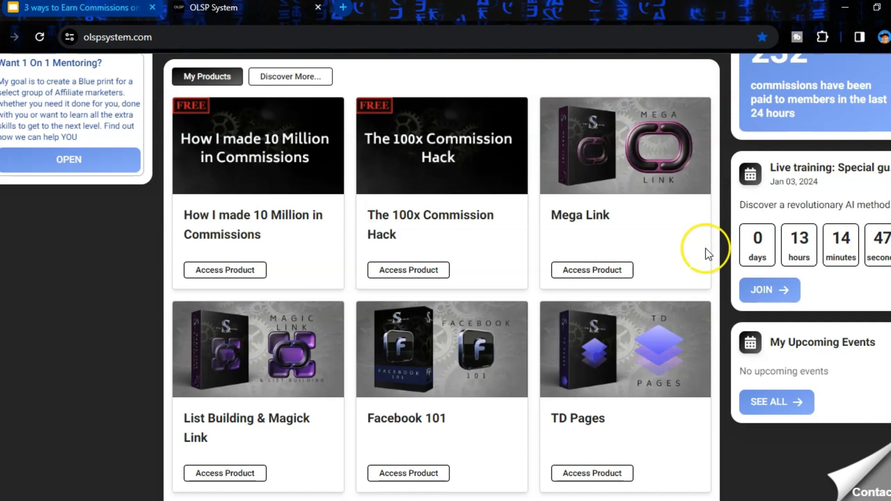
# Open Comment Dominator Pro and scroll down to its two-post inbox
pyautogui.scroll(-3)
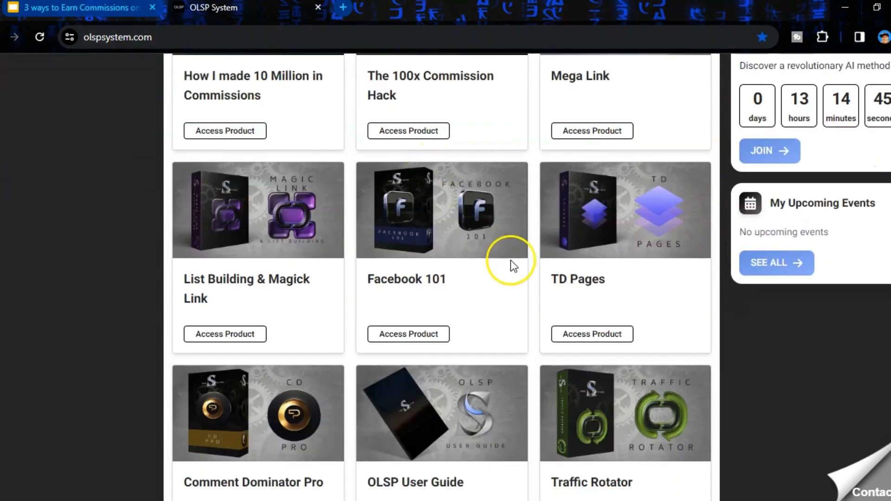
pyautogui.scroll(-3)
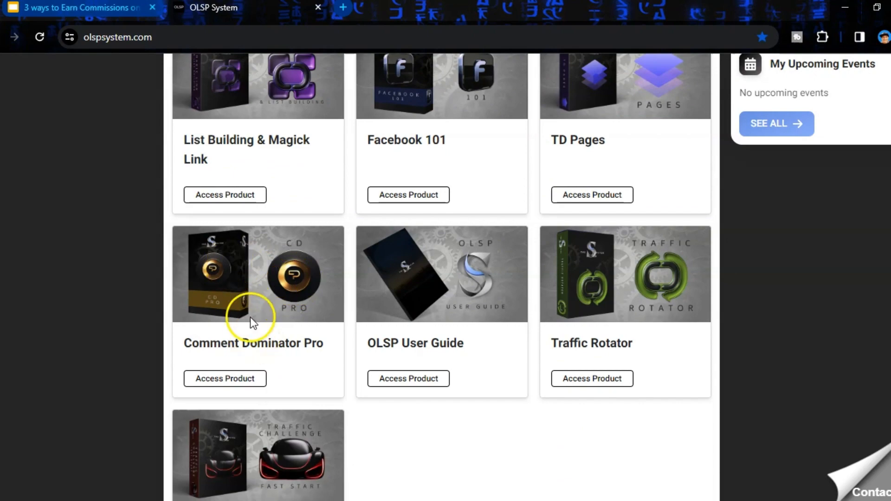
pyautogui.click(225, 378)
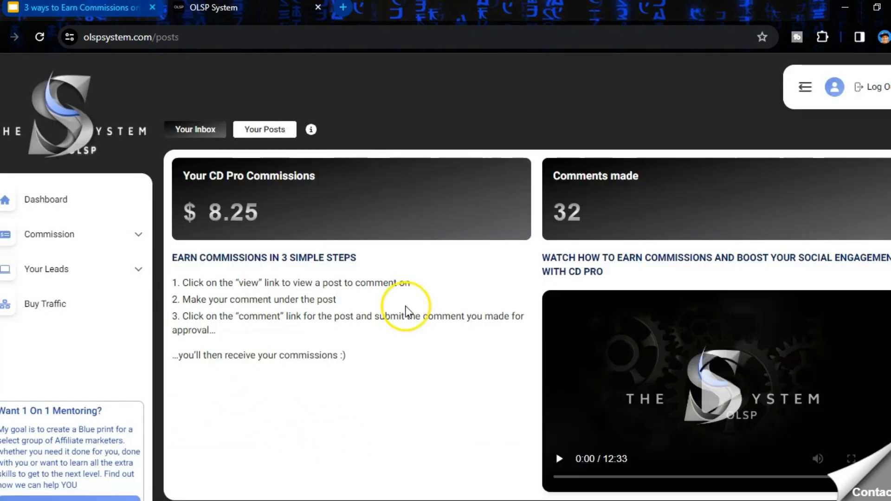
pyautogui.scroll(-3)
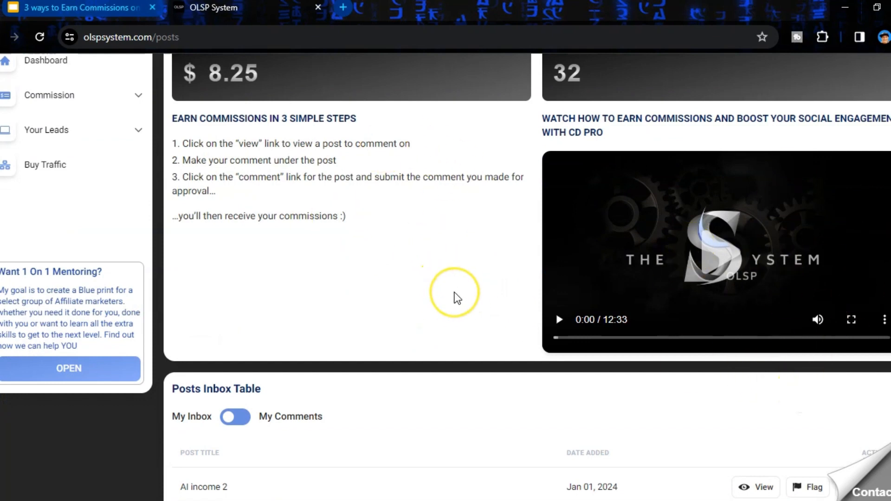
pyautogui.moveTo(446, 288)
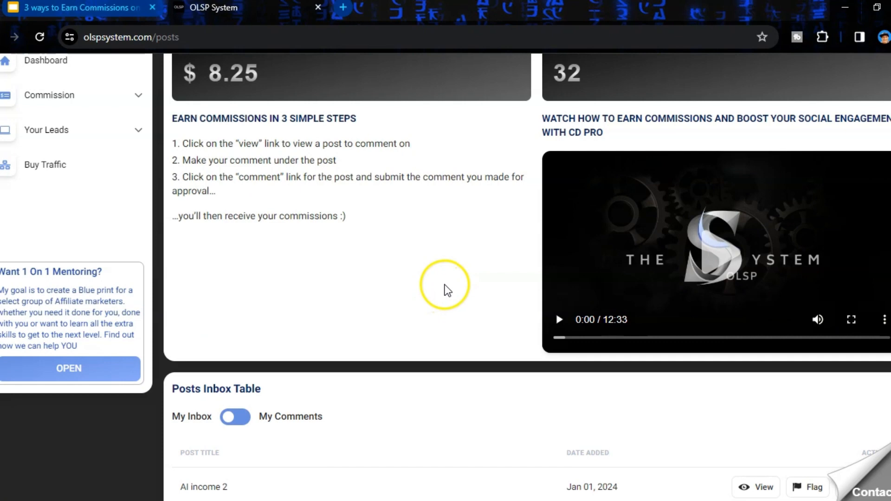
pyautogui.moveTo(450, 277)
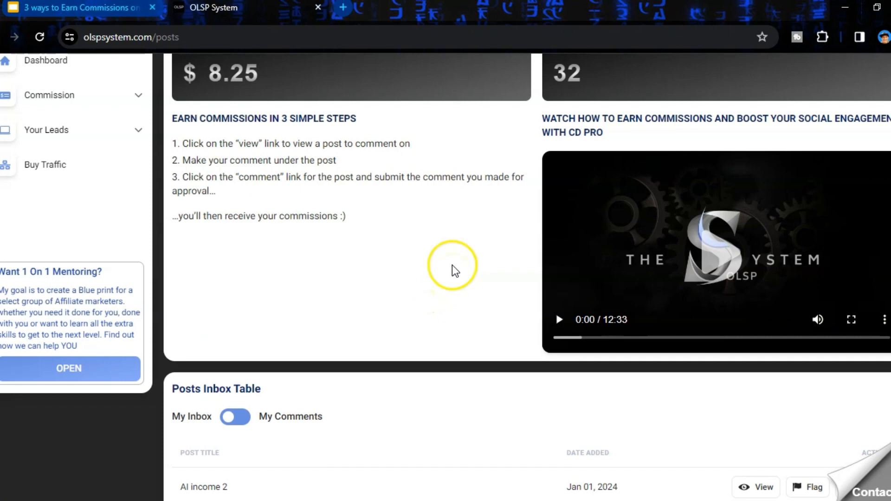
pyautogui.scroll(-3)
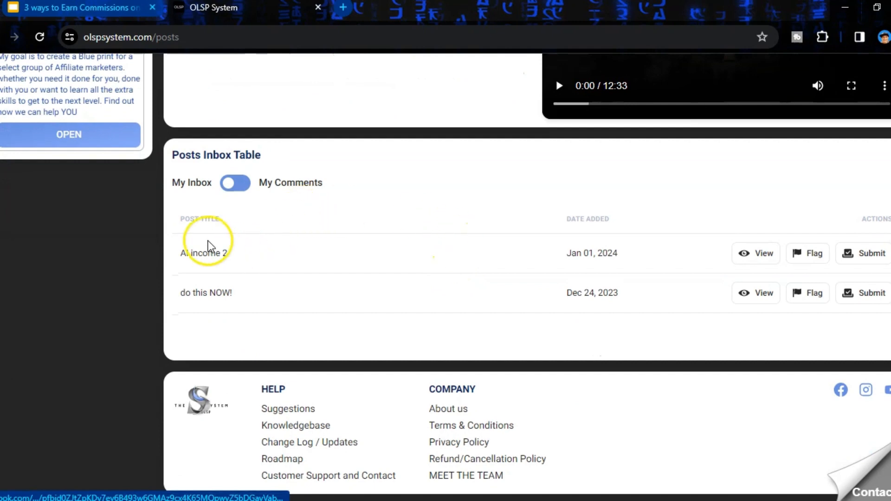
pyautogui.moveTo(273, 268)
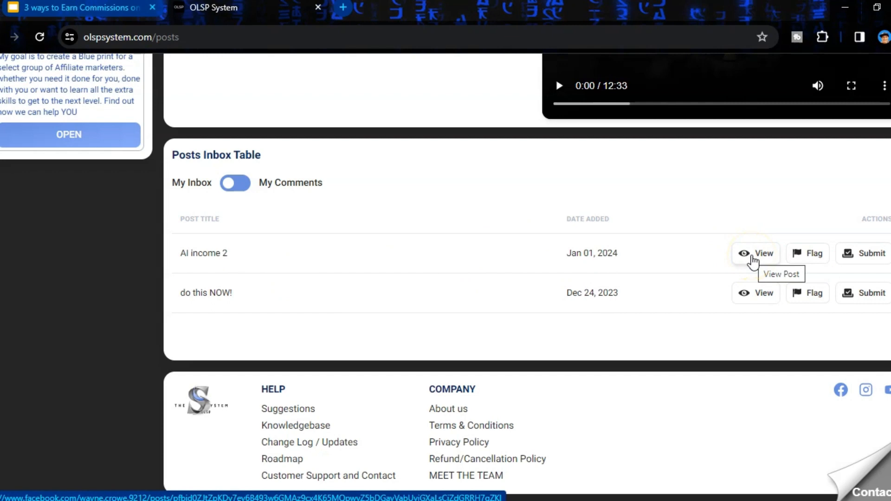
# Open the AI income 2 Facebook post and scroll through it
pyautogui.click(755, 253)
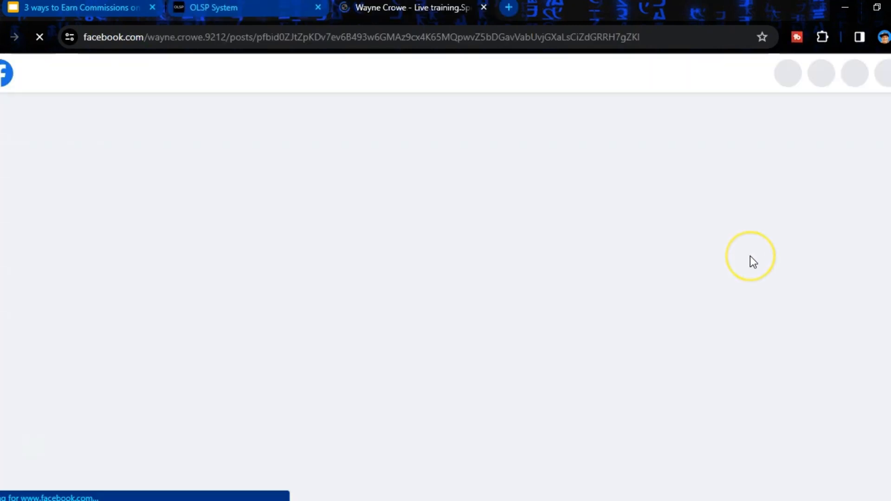
pyautogui.moveTo(747, 268)
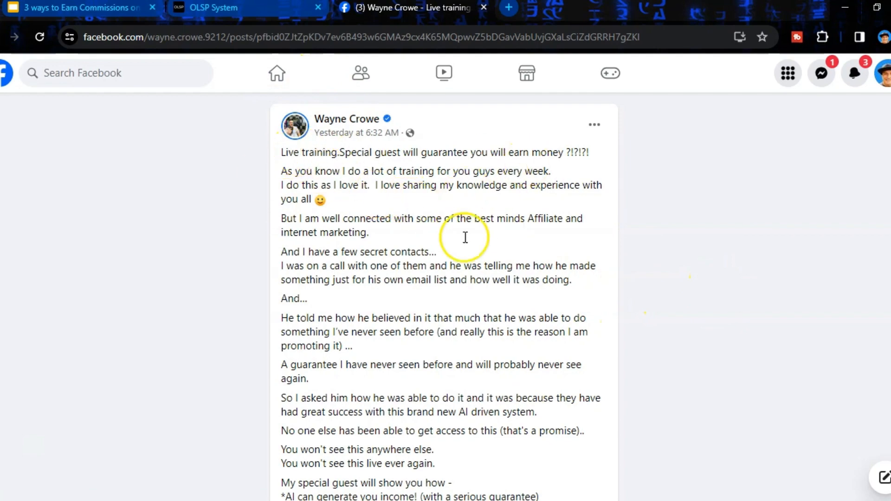
pyautogui.scroll(-3)
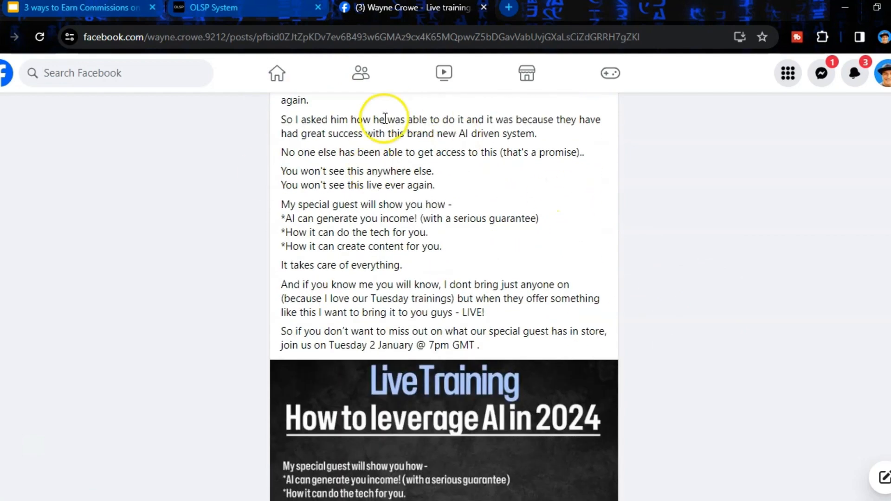
pyautogui.scroll(-3)
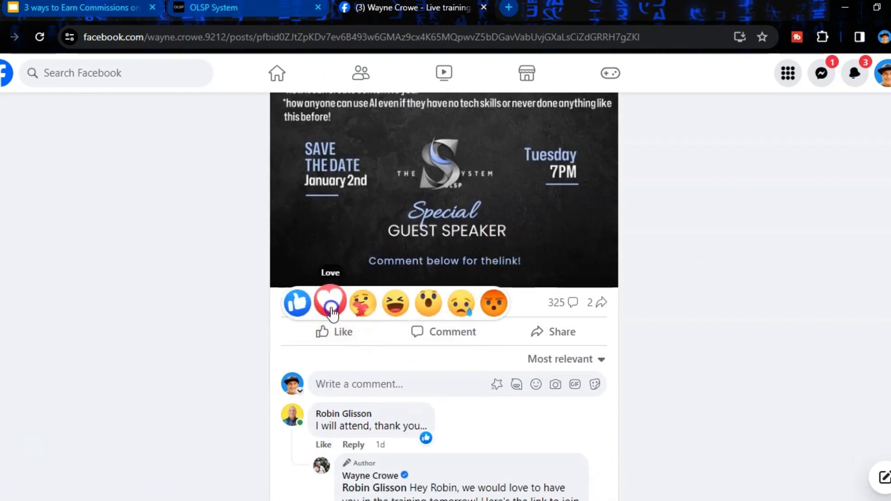
# React to the live AI training post with Love and read its announcement text
pyautogui.click(330, 302)
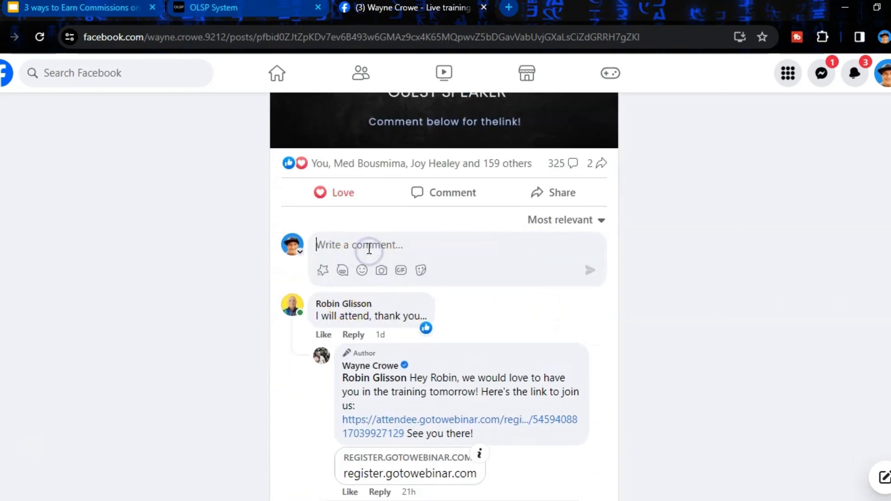
pyautogui.click(322, 270)
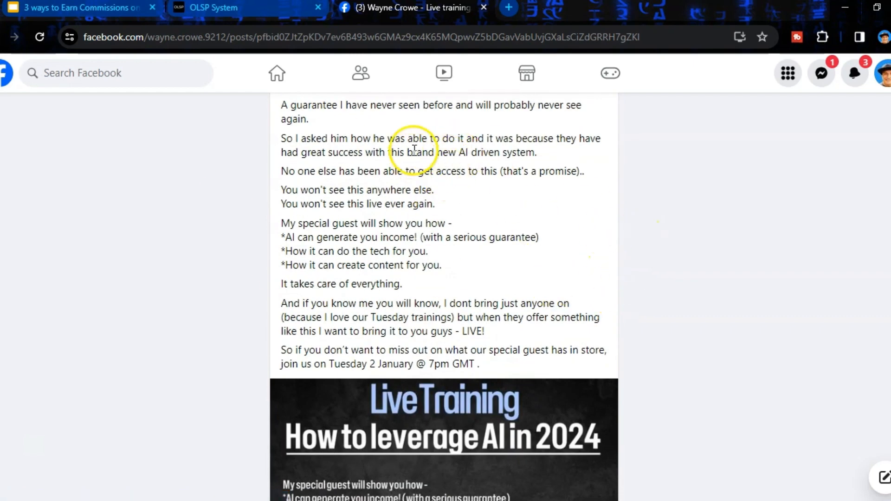
pyautogui.scroll(-3)
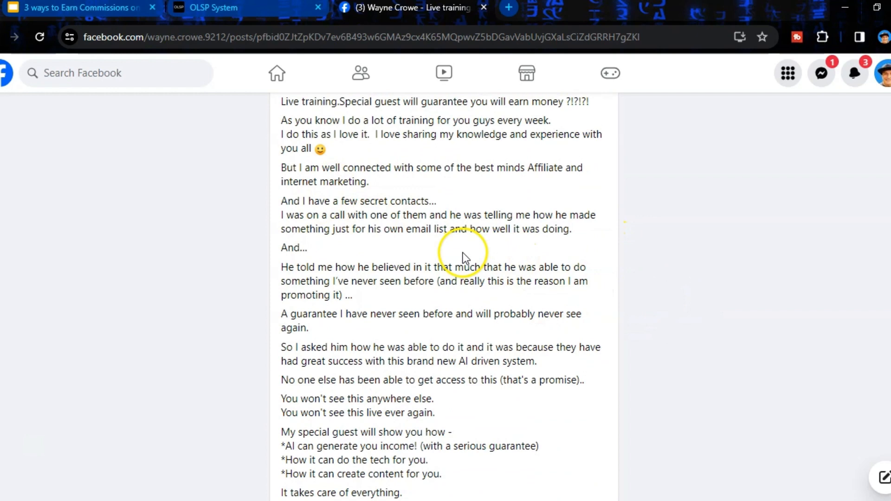
pyautogui.scroll(-3)
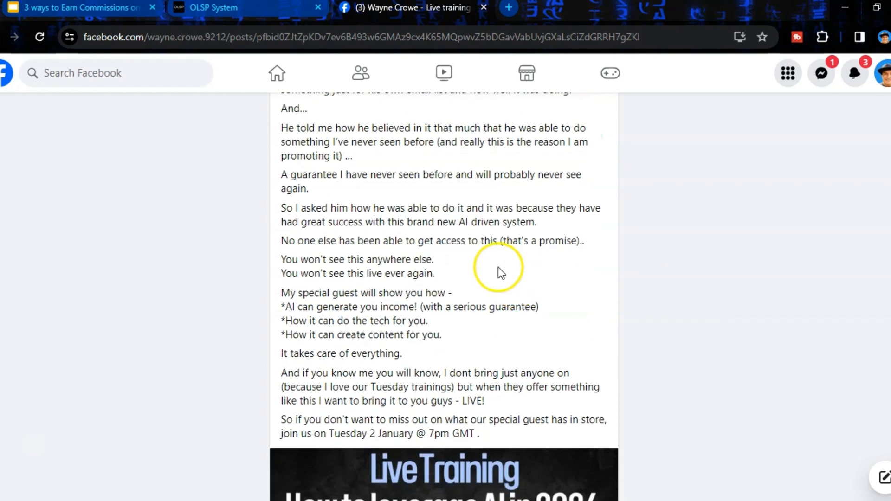
pyautogui.moveTo(555, 331)
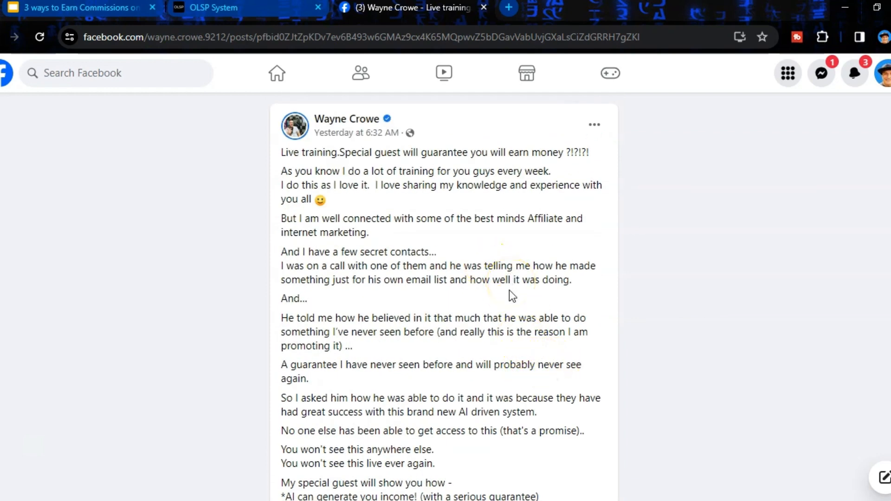
pyautogui.scroll(-3)
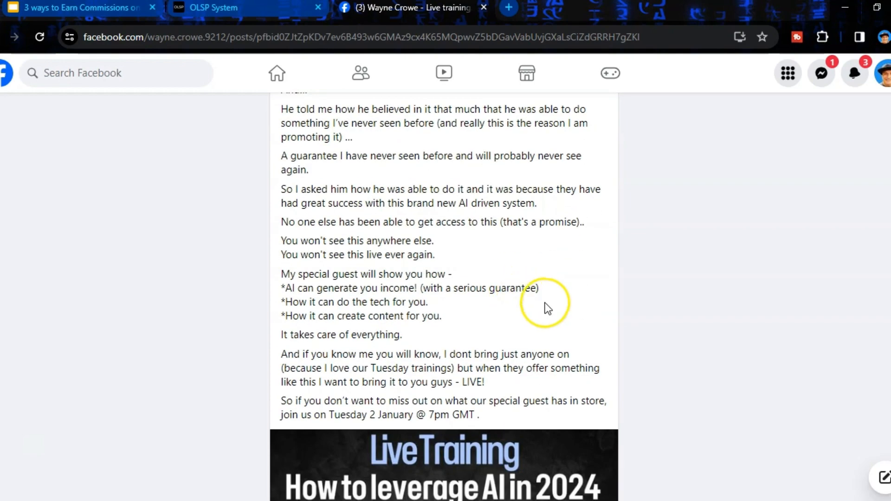
pyautogui.moveTo(497, 318)
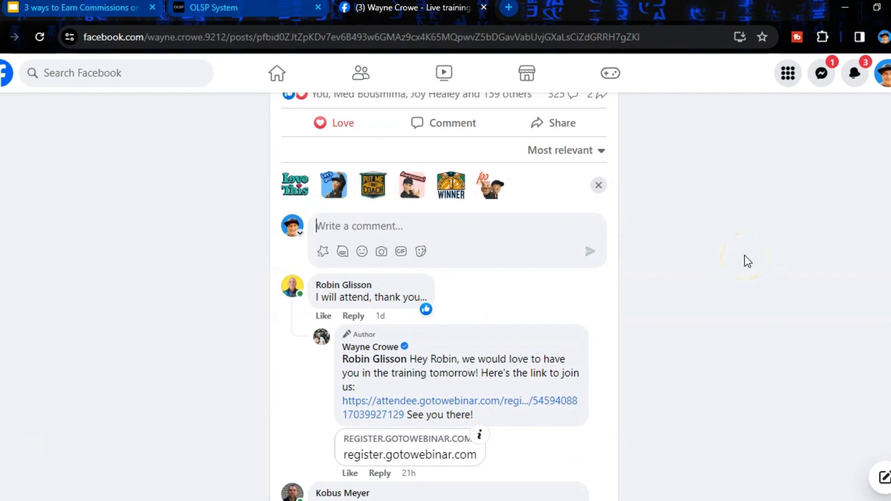
# Write 'Wow, this looks amazing, can't wait!!!' with emojis including the 100 emoji
pyautogui.write('Wow, this')
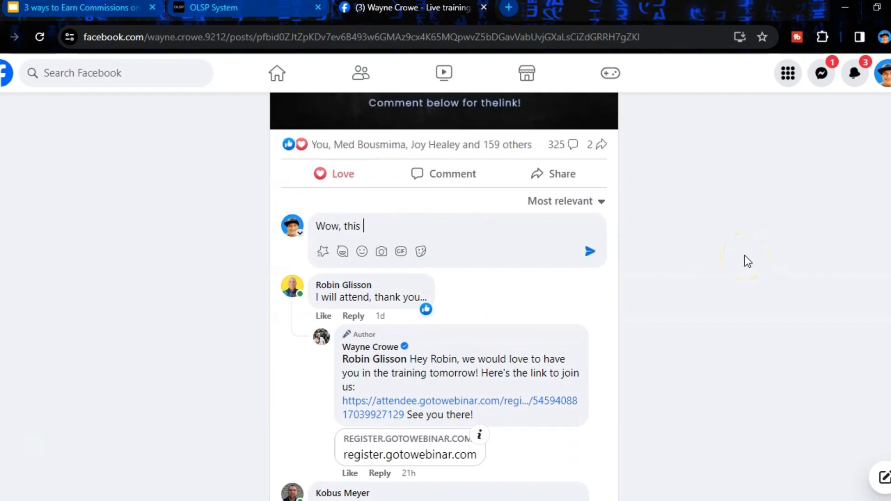
pyautogui.write('looks amazing...')
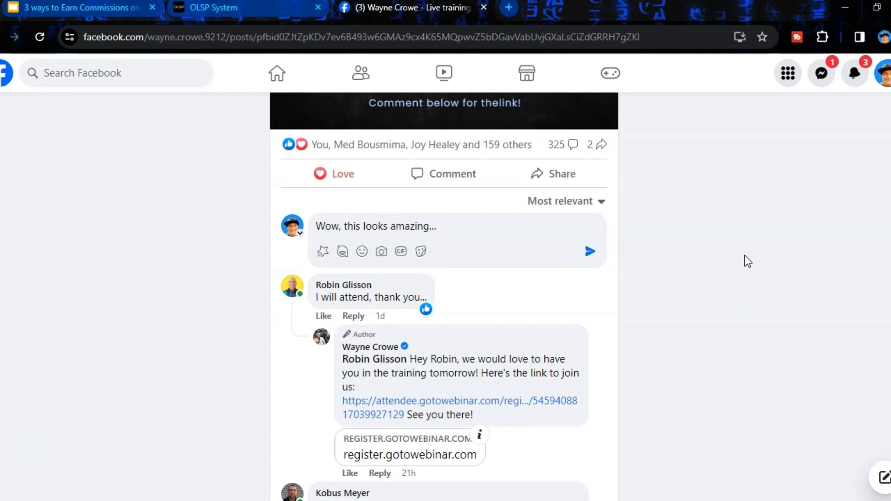
pyautogui.write("can't")
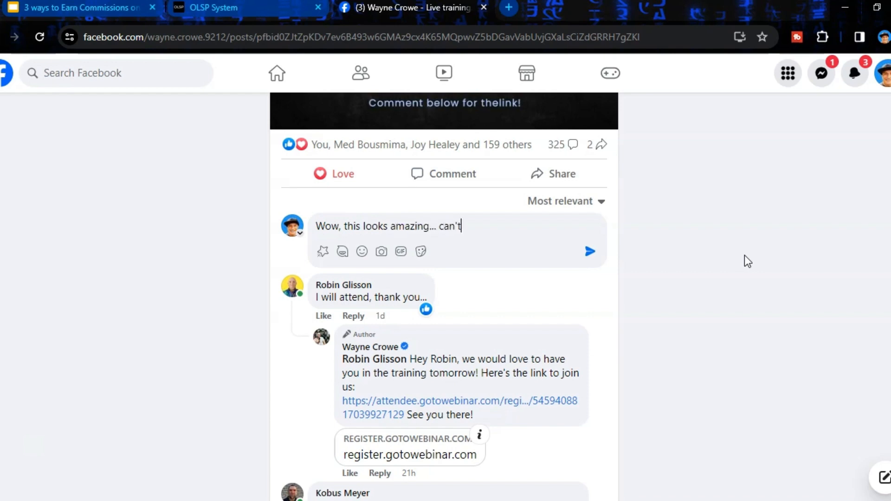
pyautogui.write('wait!!!')
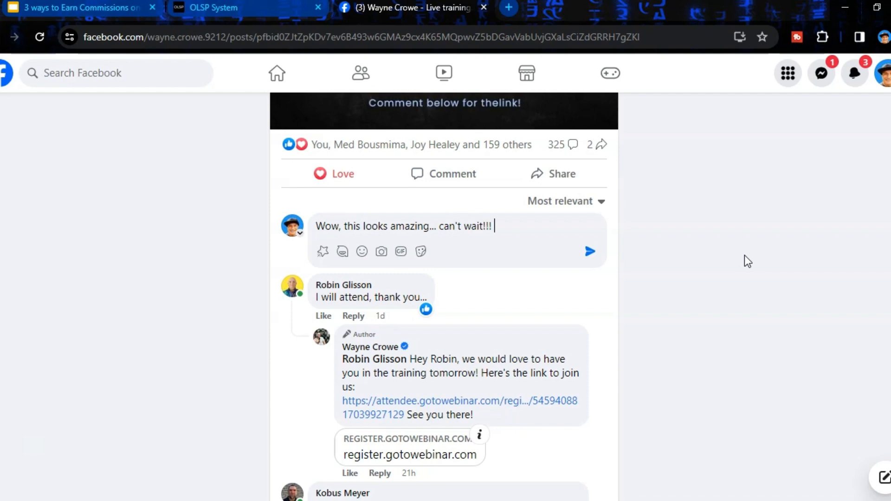
pyautogui.click(363, 251)
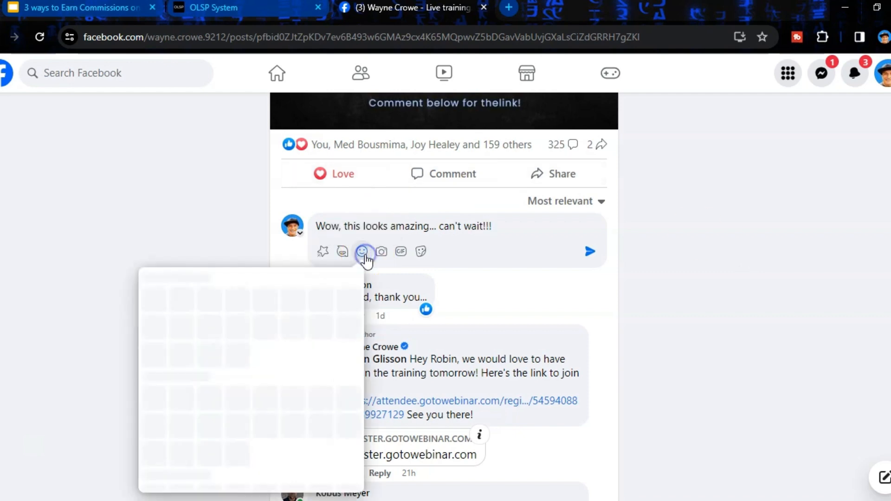
pyautogui.click(362, 251)
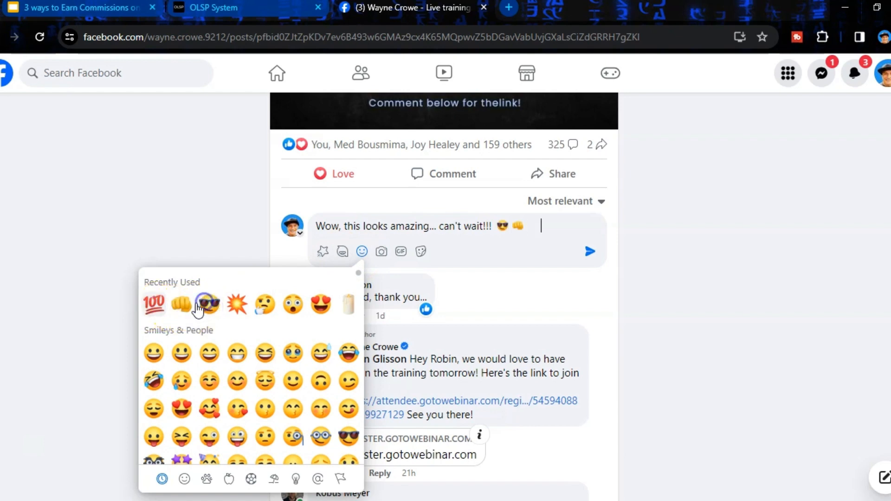
pyautogui.click(153, 304)
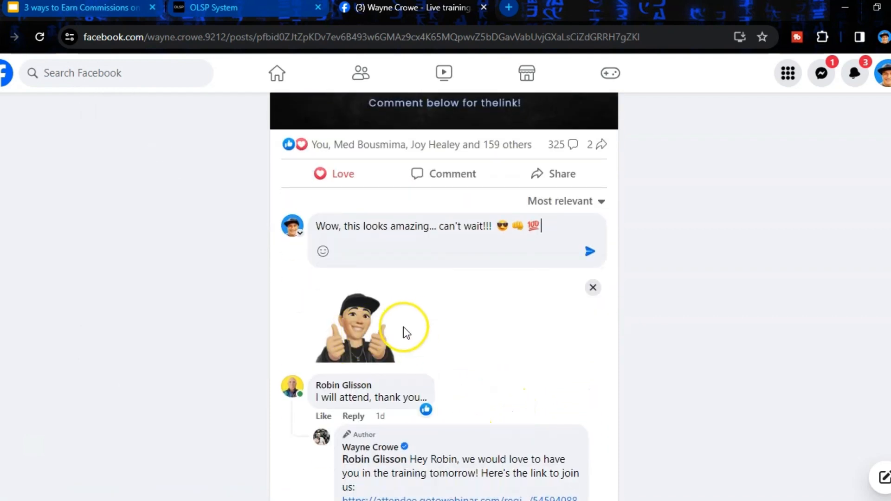
# Copy the comment text, post the comment, and switch back to OLSP System
pyautogui.tripleClick(426, 226)
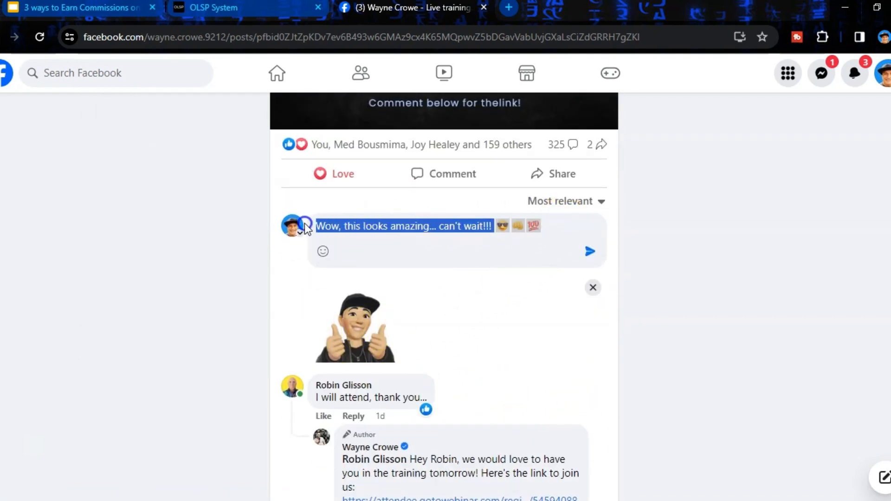
pyautogui.click(590, 251)
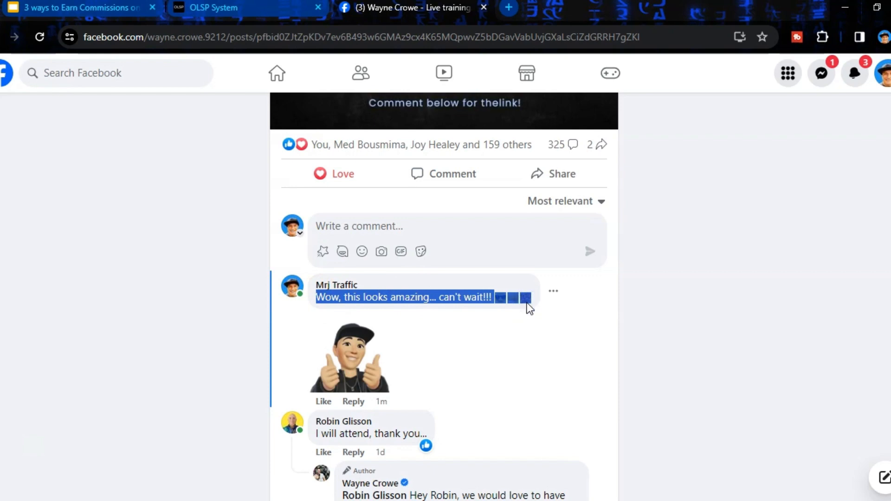
pyautogui.click(213, 8)
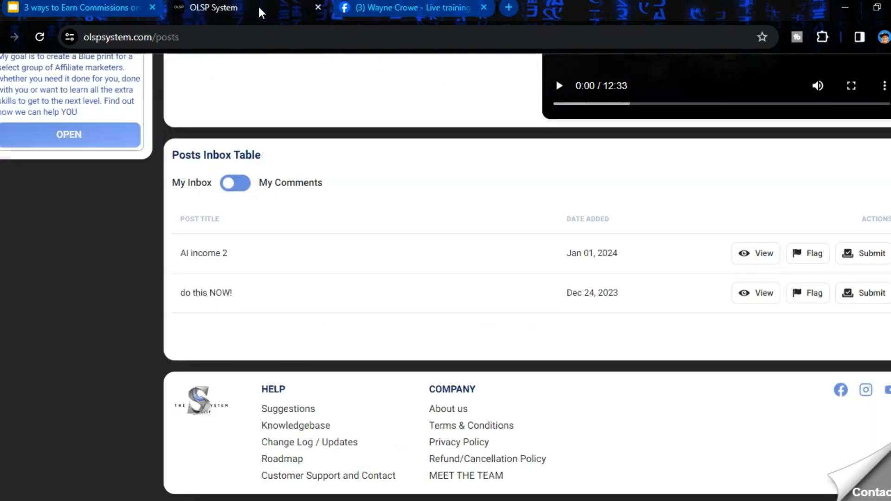
# Submit the copied comment for AI income 2, then close the Facebook post tab
pyautogui.click(869, 253)
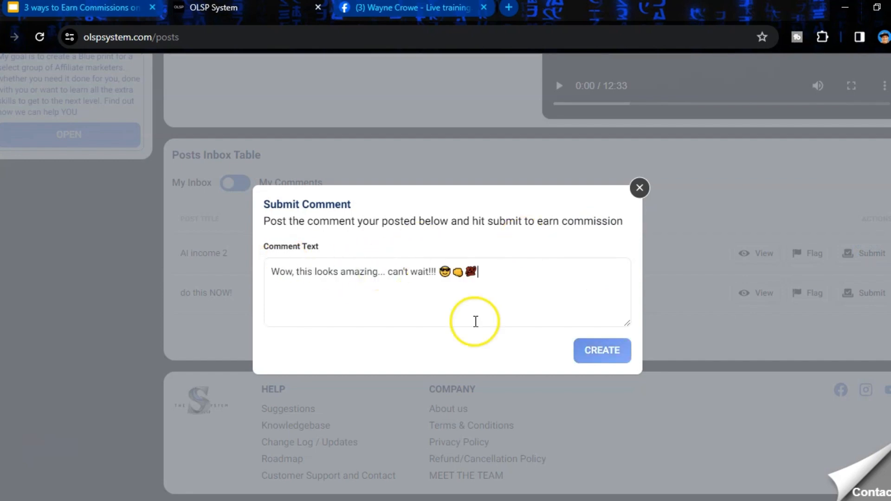
pyautogui.click(602, 350)
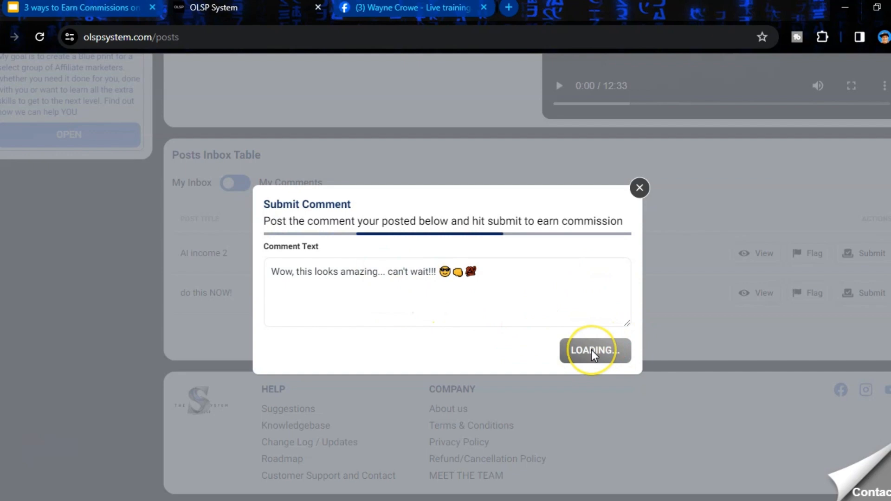
pyautogui.click(594, 350)
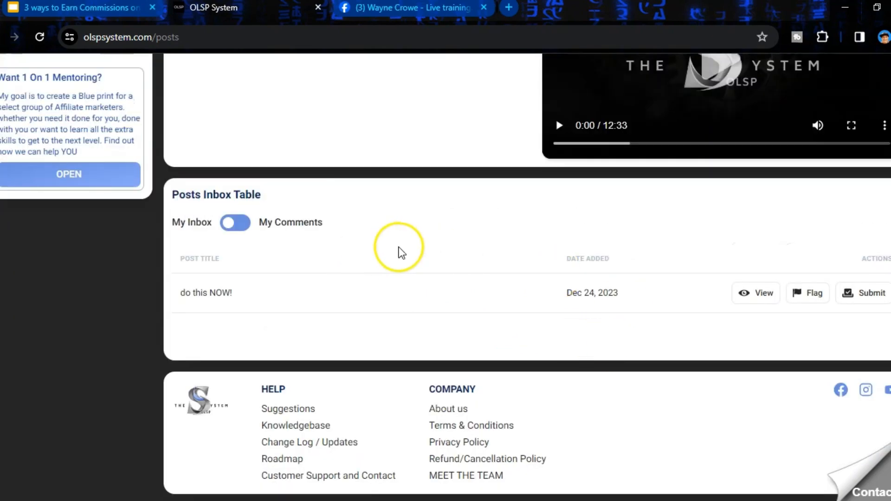
pyautogui.moveTo(411, 286)
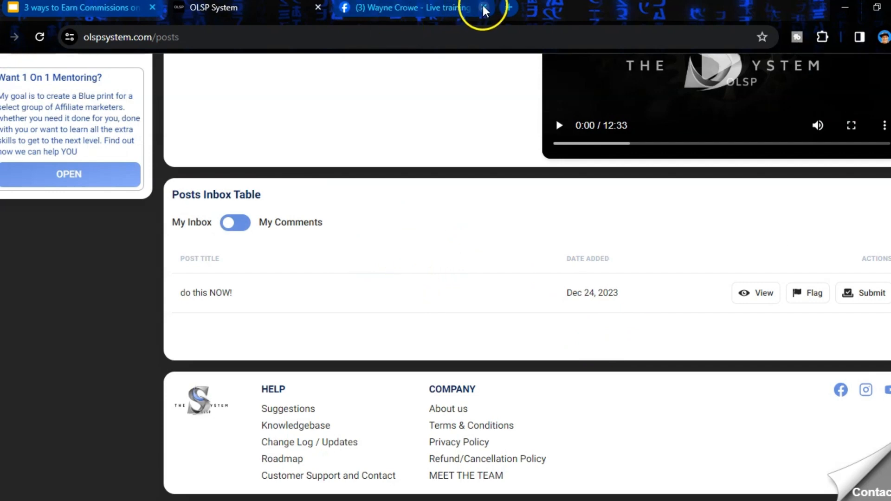
pyautogui.click(484, 7)
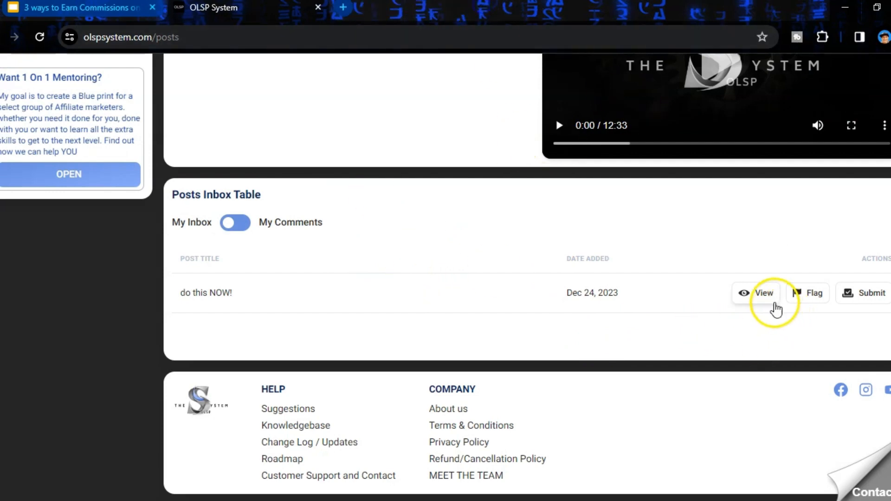
# Open the 'Do NOT miss out do this NOW!' group post and read through it
pyautogui.click(763, 293)
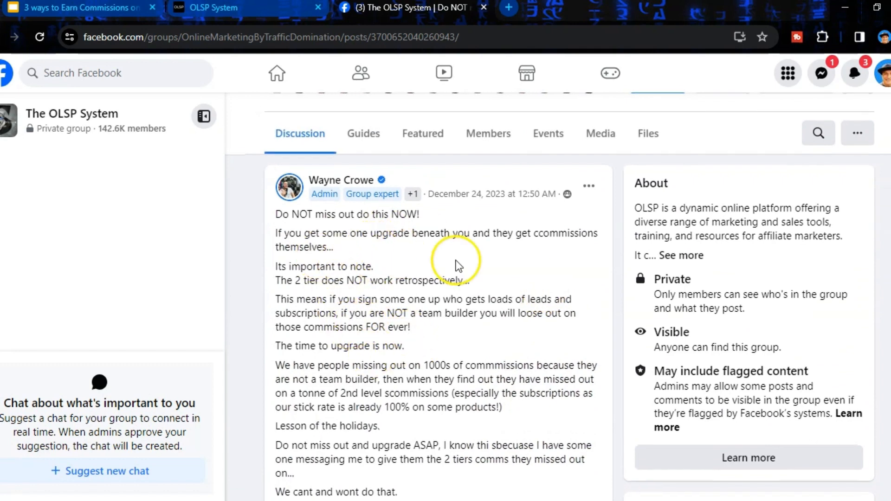
pyautogui.scroll(-3)
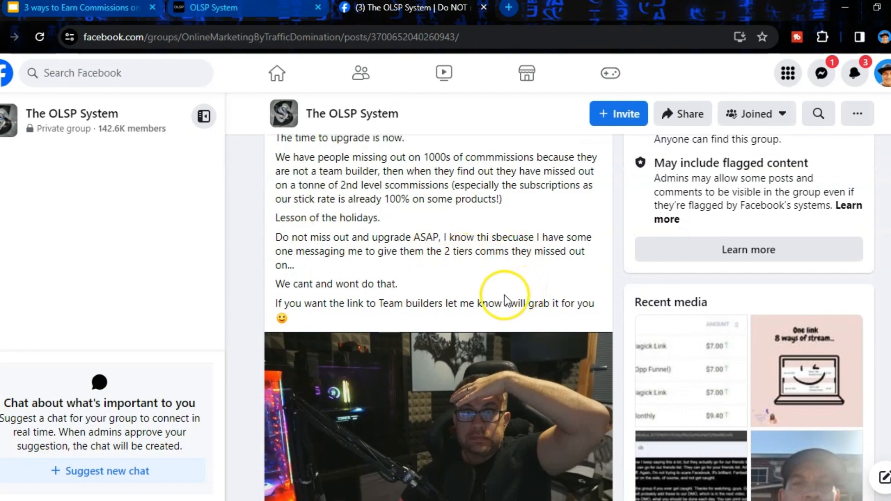
pyautogui.scroll(3)
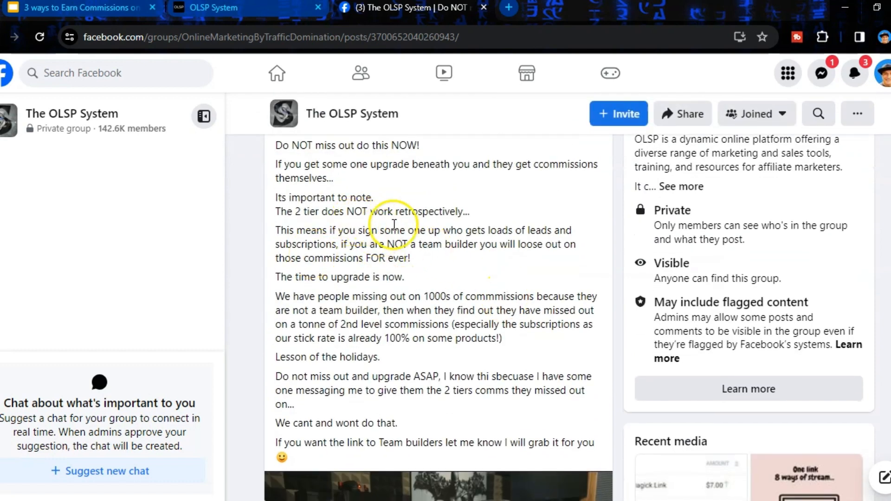
pyautogui.moveTo(455, 302)
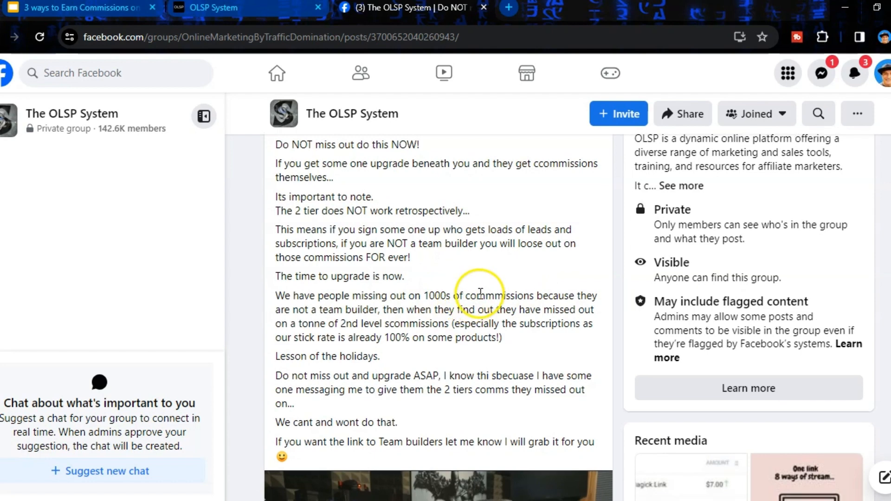
pyautogui.scroll(-3)
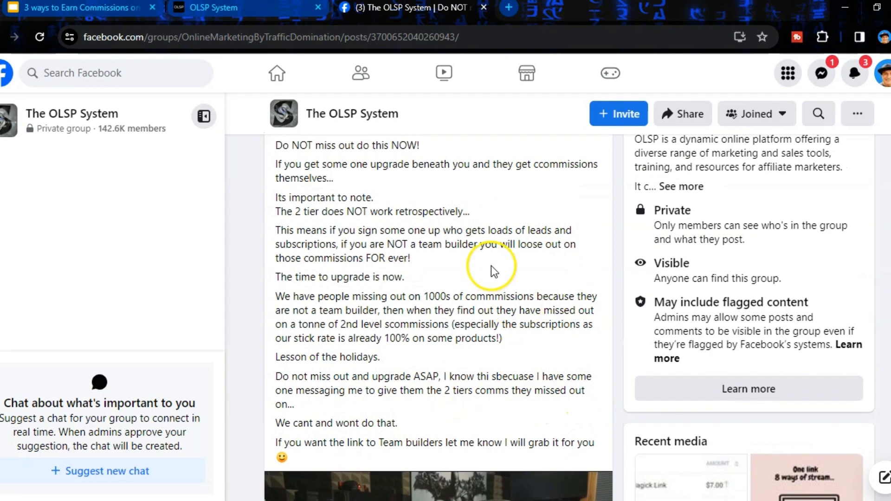
pyautogui.scroll(-3)
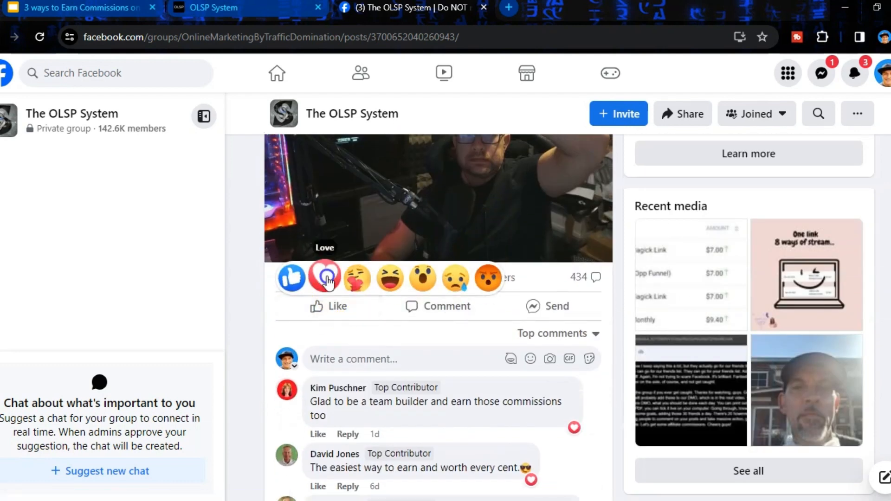
# Love the group post and type 'Oh ok, I didn't know that... thanks for the update!'
pyautogui.click(324, 278)
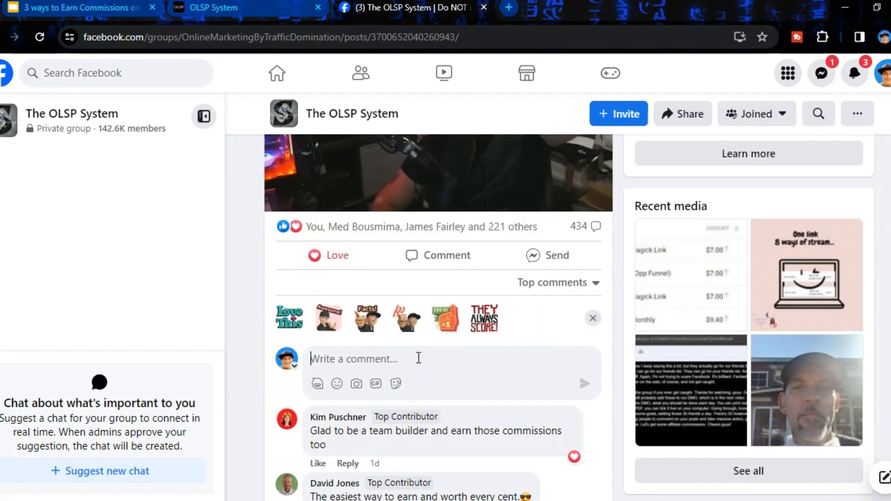
pyautogui.write('Oh ok')
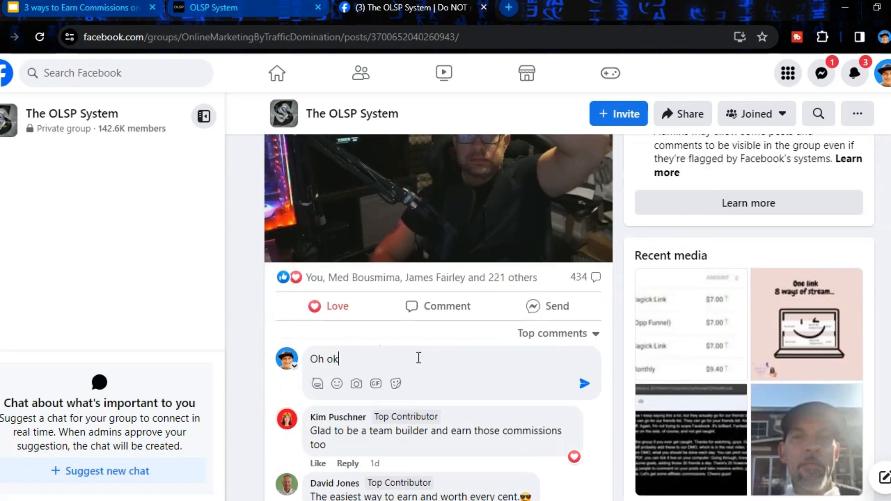
pyautogui.write(", I didn';t")
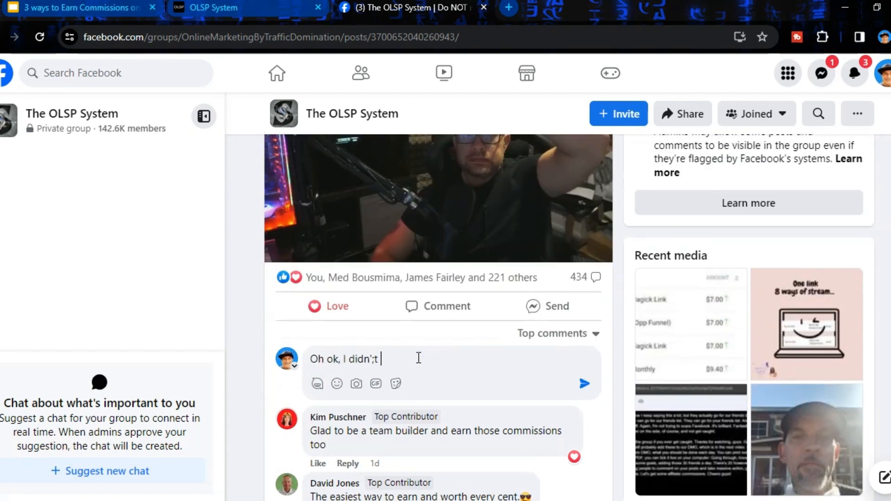
pyautogui.write('know')
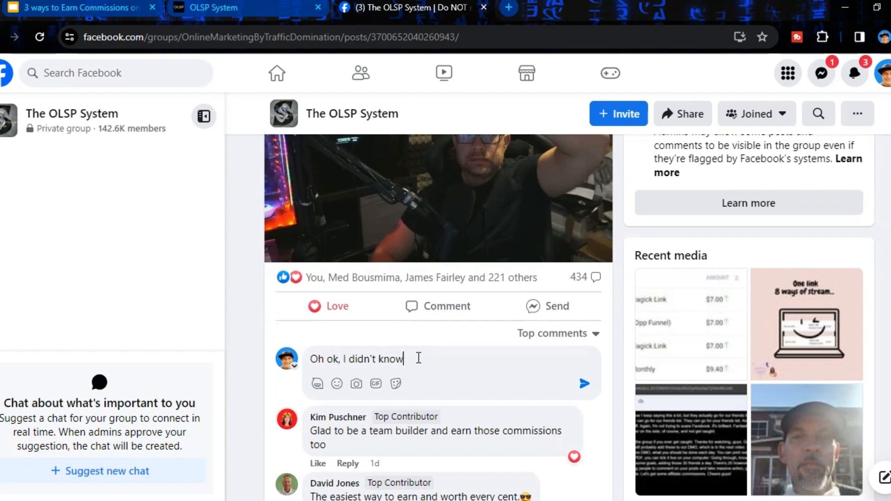
pyautogui.write('that... thanks')
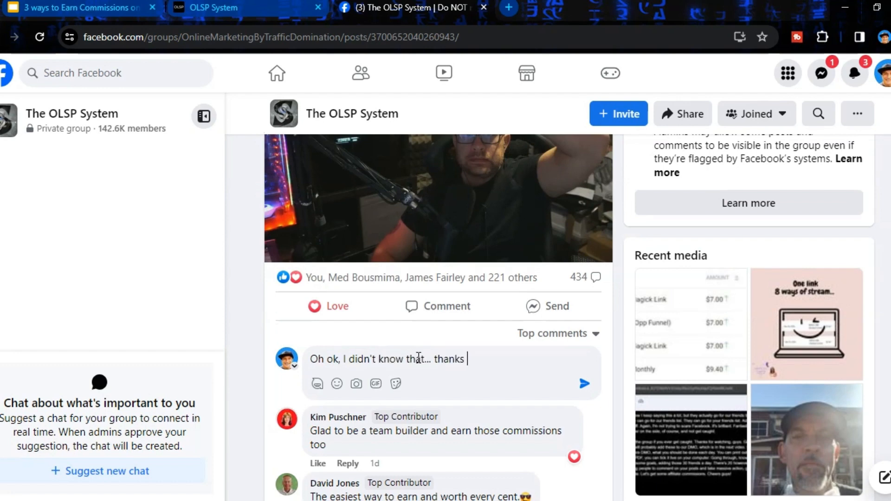
pyautogui.write('for the update')
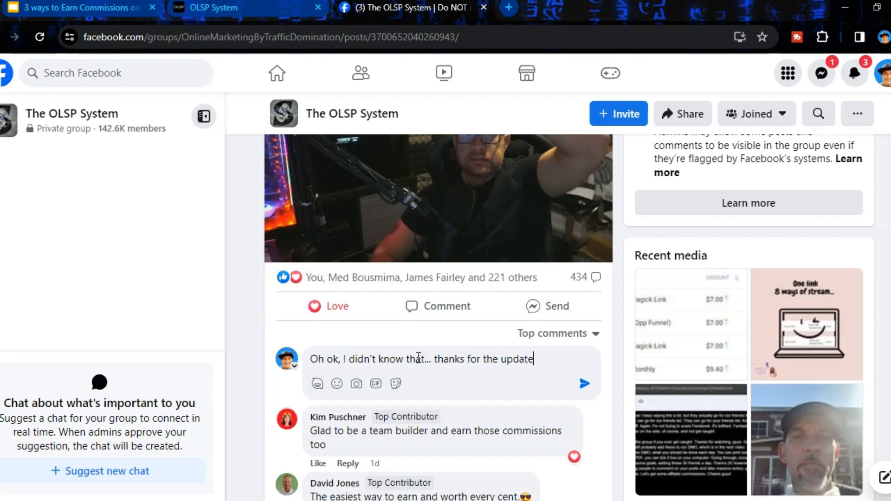
pyautogui.write('!')
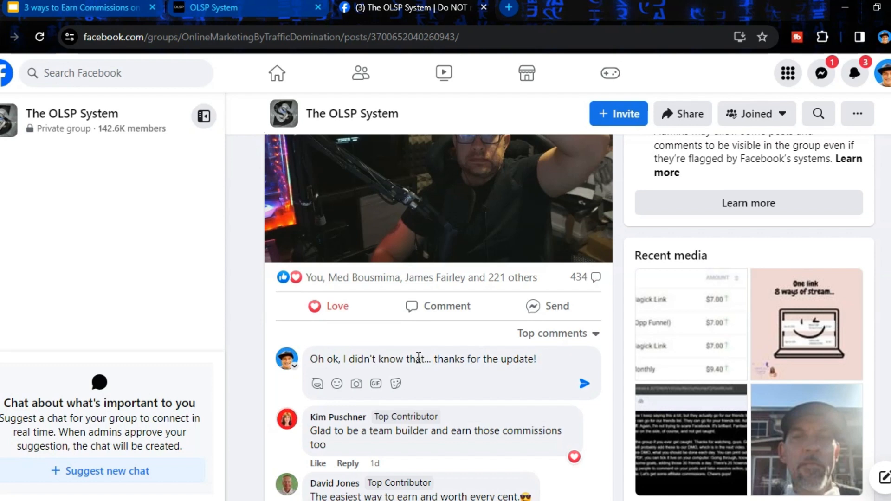
# Add emojis and an avatar sticker, post the comment, and select its text
pyautogui.click(337, 384)
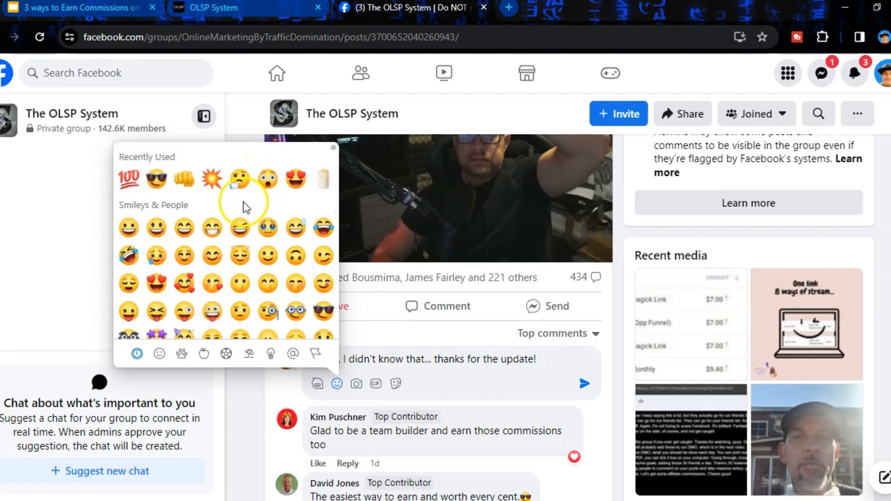
pyautogui.click(183, 179)
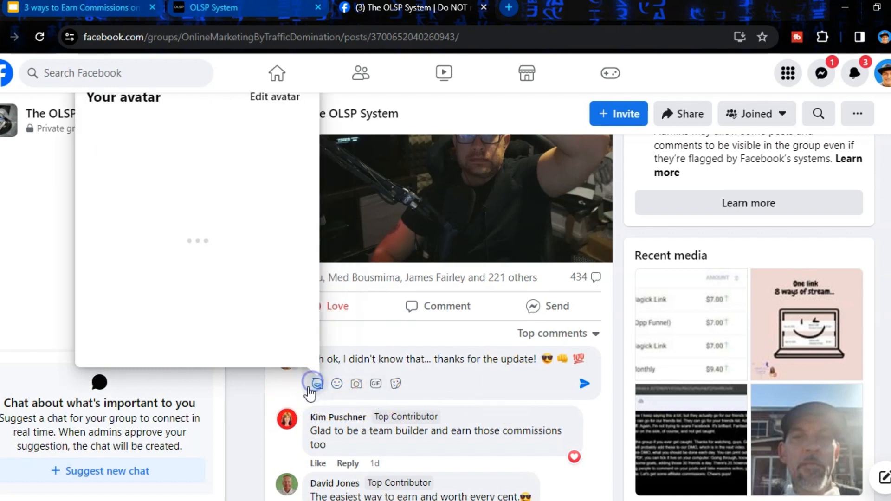
pyautogui.click(315, 384)
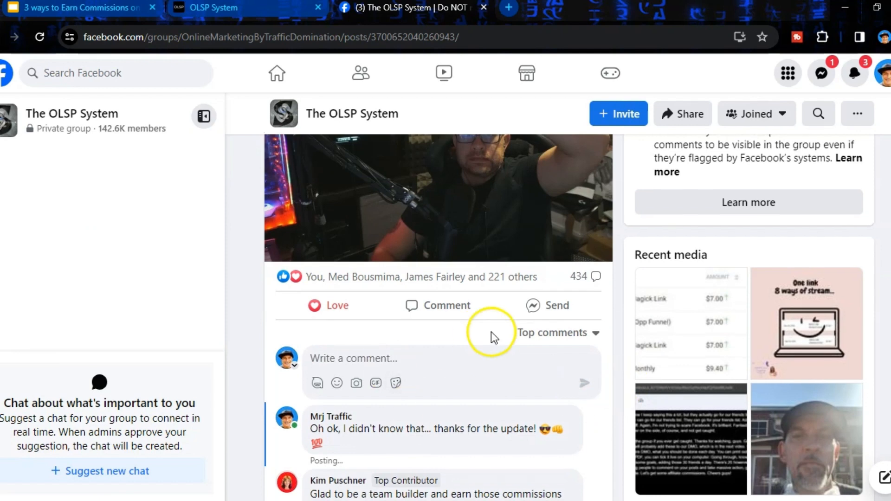
pyautogui.scroll(-3)
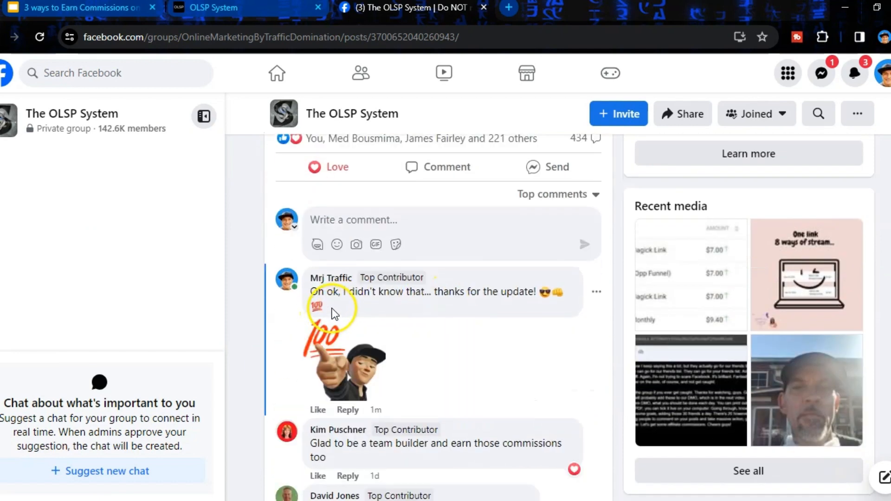
pyautogui.tripleClick(434, 291)
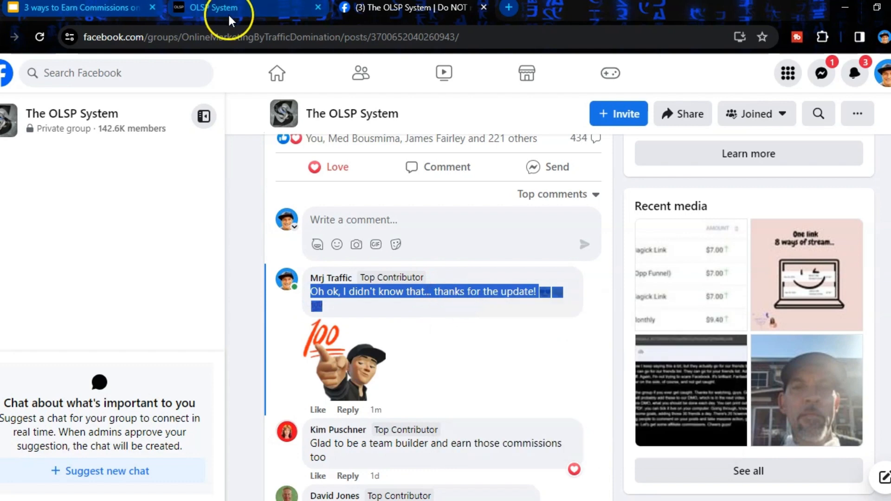
# Paste the thank-you comment into OLSP System's Submit Comment dialog and create it
pyautogui.click(214, 8)
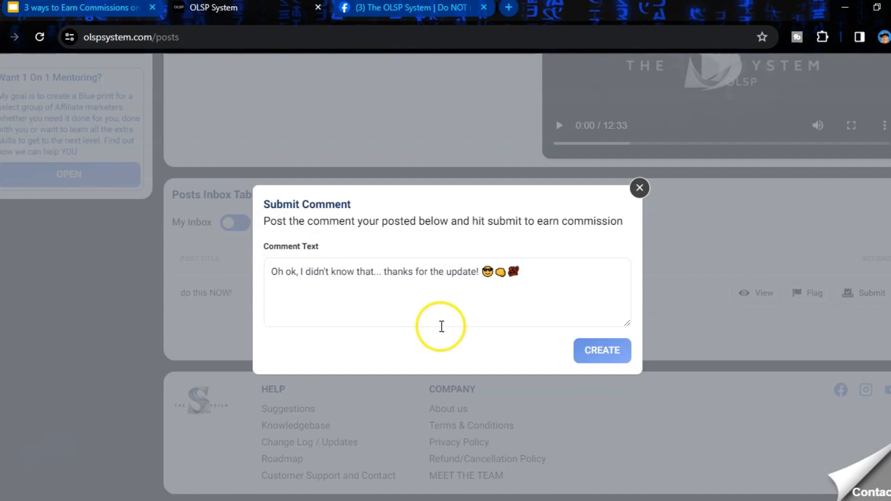
pyautogui.click(602, 350)
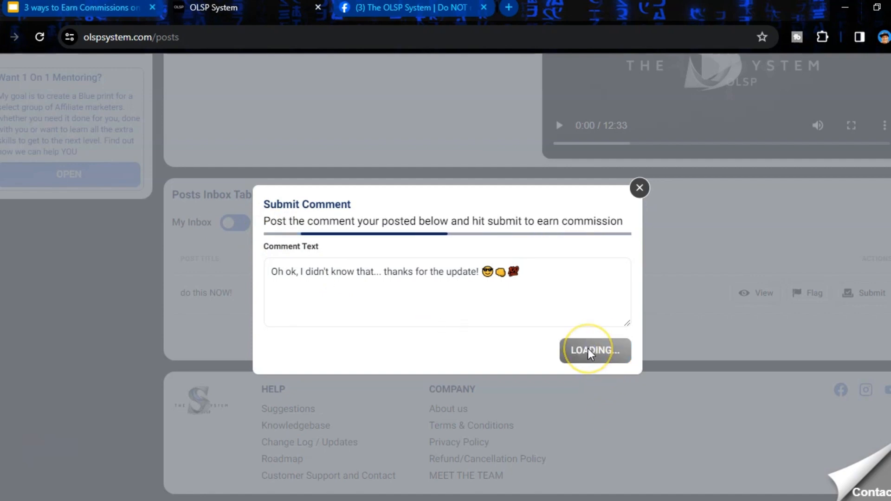
pyautogui.click(595, 350)
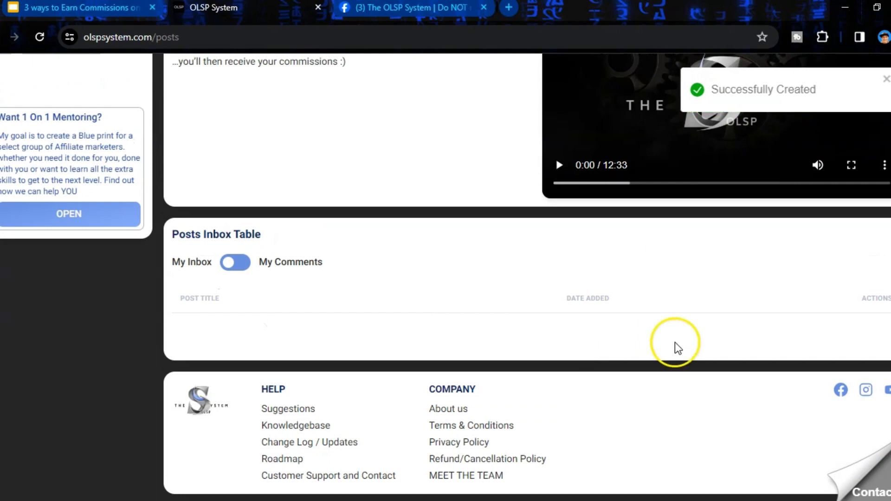
pyautogui.moveTo(506, 364)
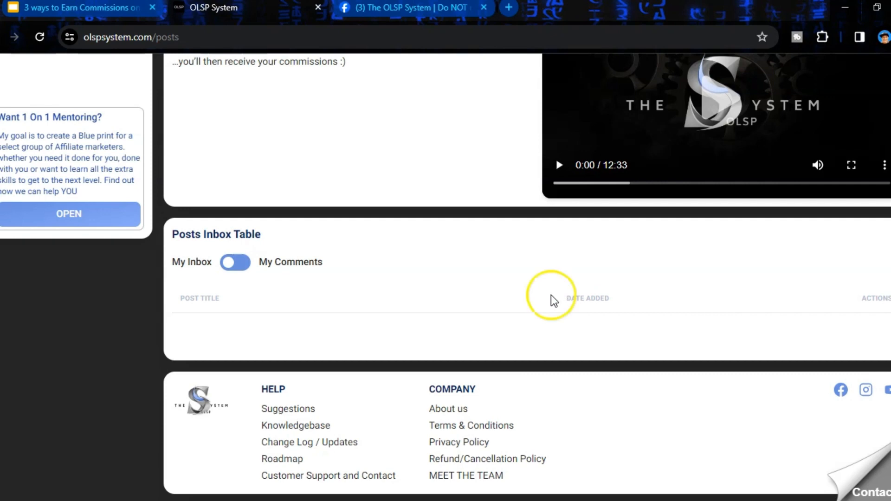
pyautogui.moveTo(466, 319)
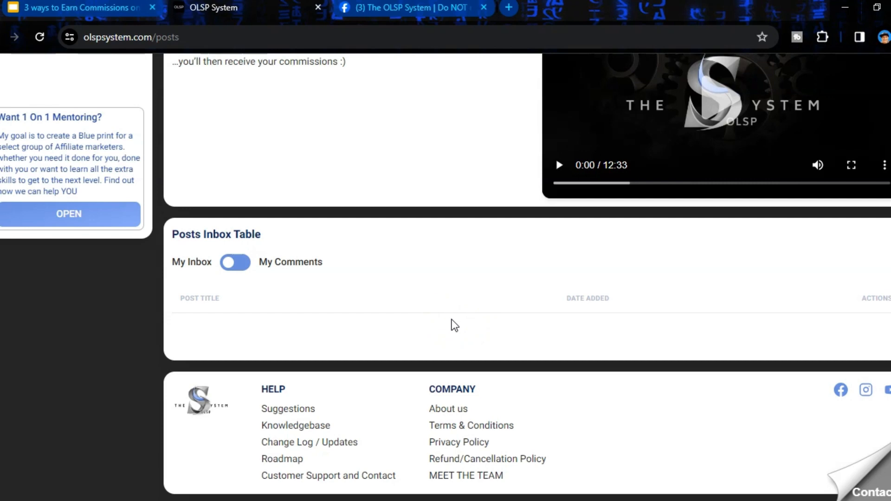
# View the CD Pro commissions summary: $8.25 earned and 32 comments made
pyautogui.click(457, 324)
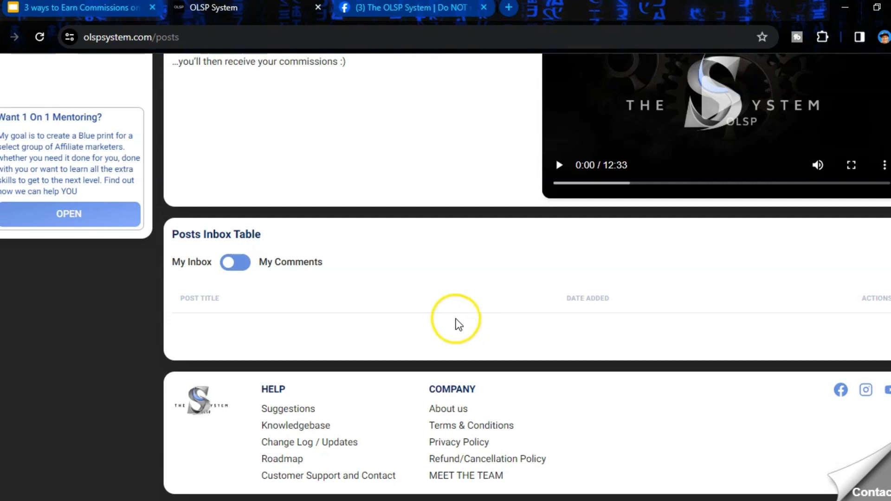
pyautogui.moveTo(455, 326)
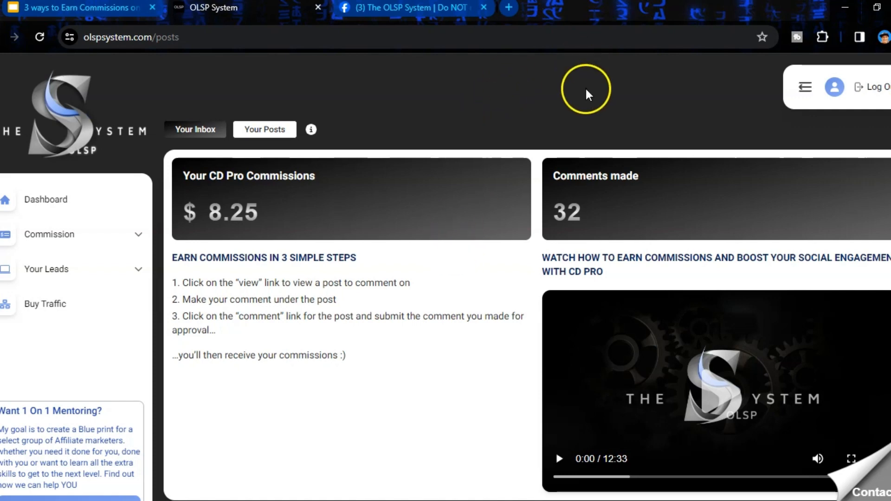
pyautogui.moveTo(591, 100)
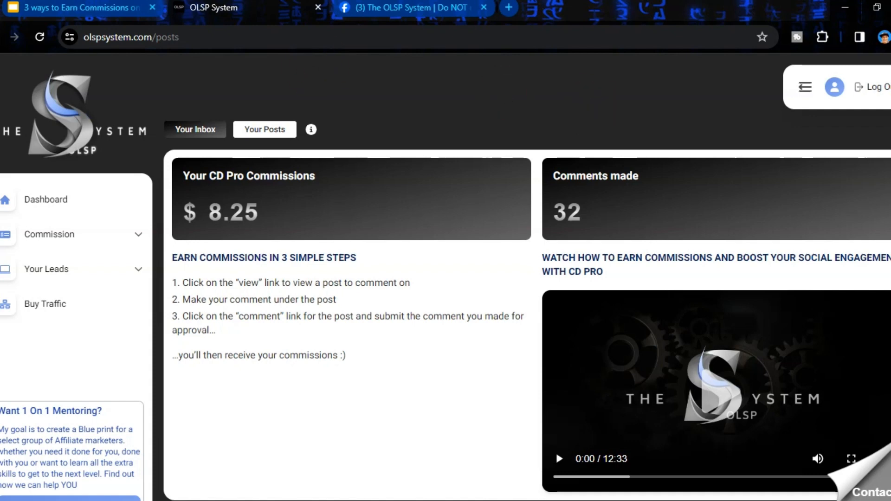
# Switch to the Facebook group post showing the posted thank-you comment
pyautogui.click(403, 7)
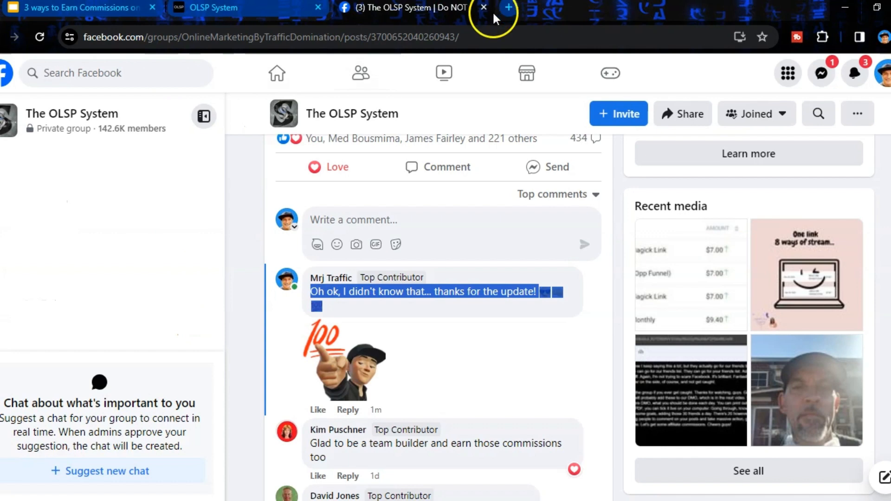